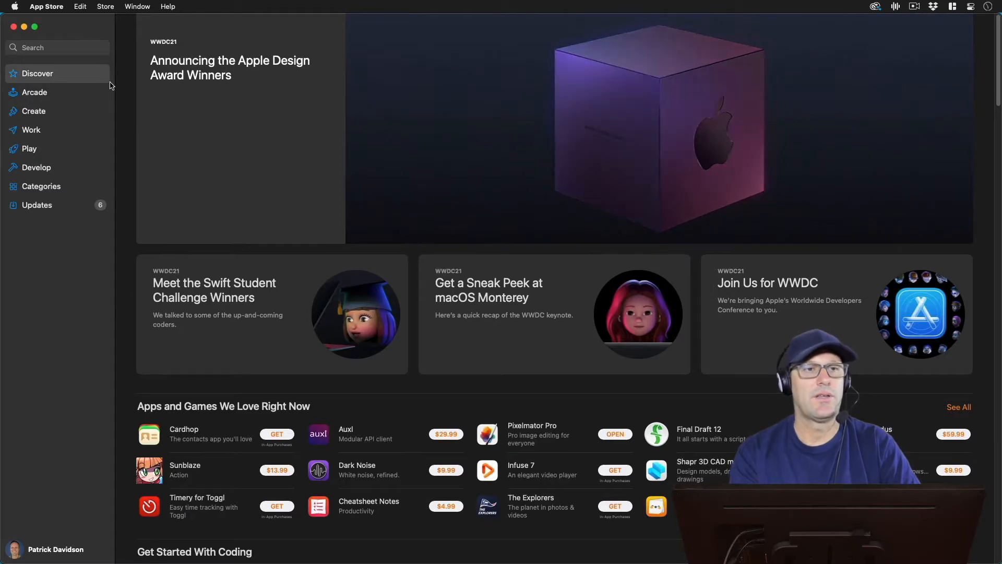
# Step: Search the App Store for 'motion' and open Apple's Motion app page
pyautogui.click(56, 48)
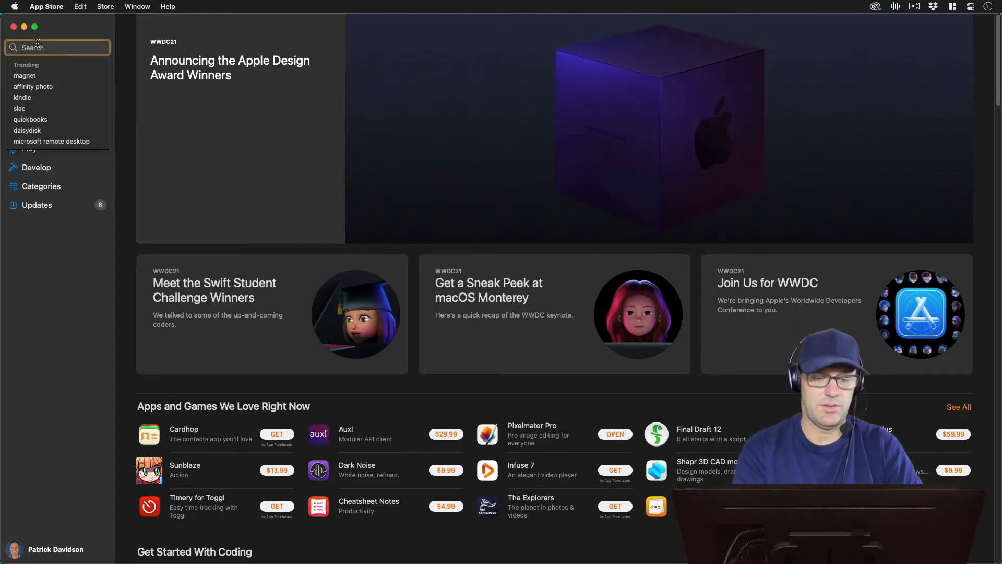
pyautogui.write('motion')
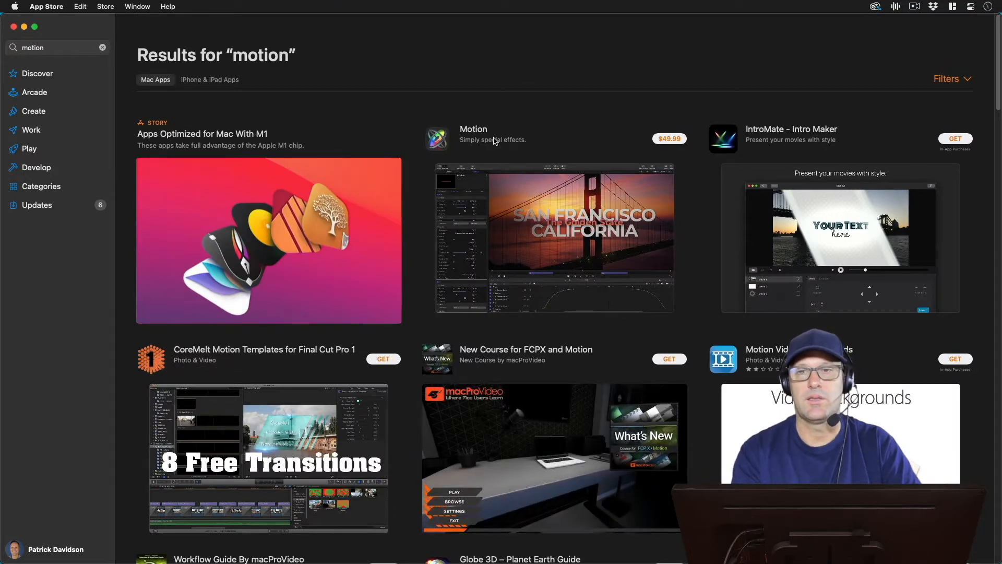
pyautogui.click(474, 133)
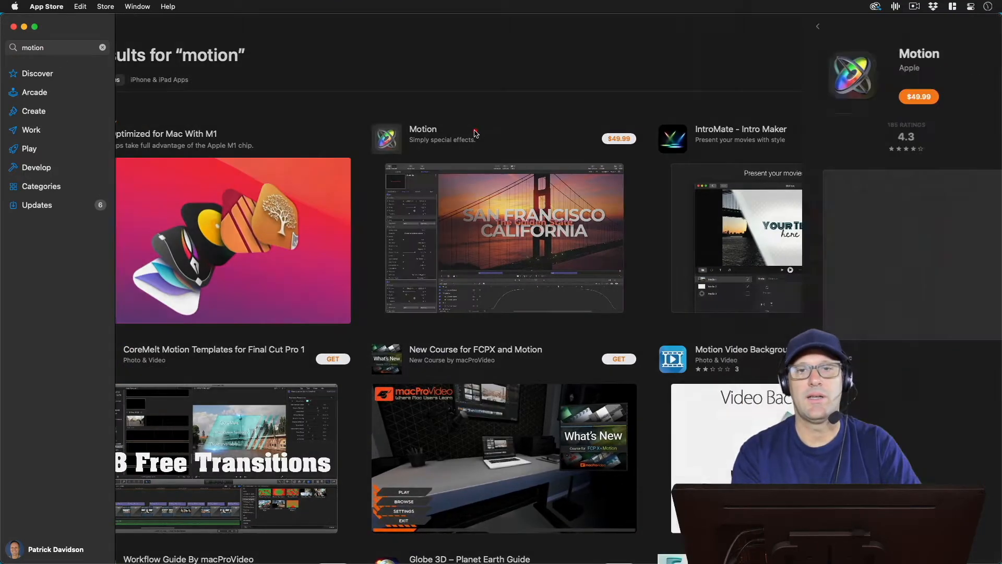
# Step: Enlarge a Motion preview screenshot on its $49.99 product page
pyautogui.click(423, 129)
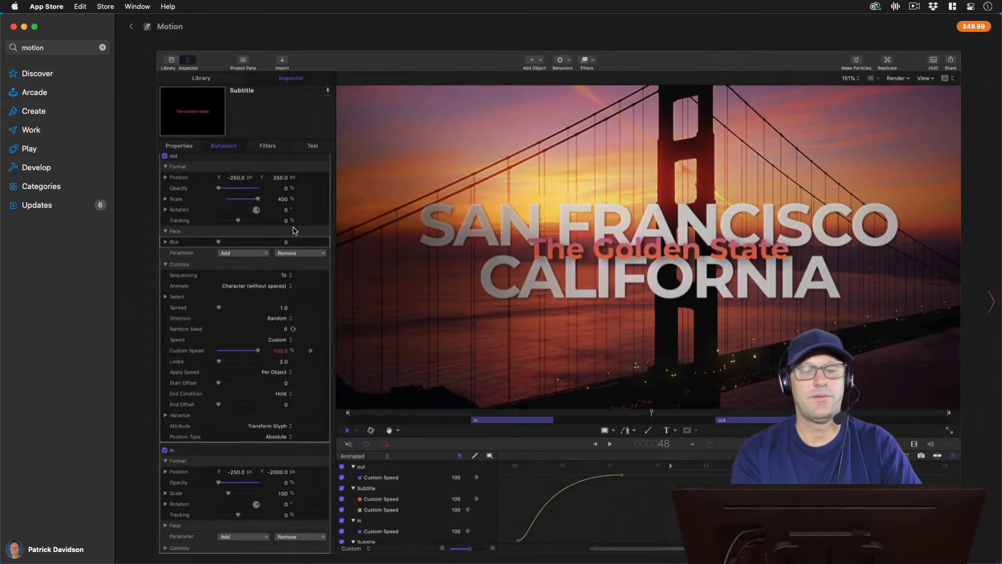
pyautogui.moveTo(288, 228)
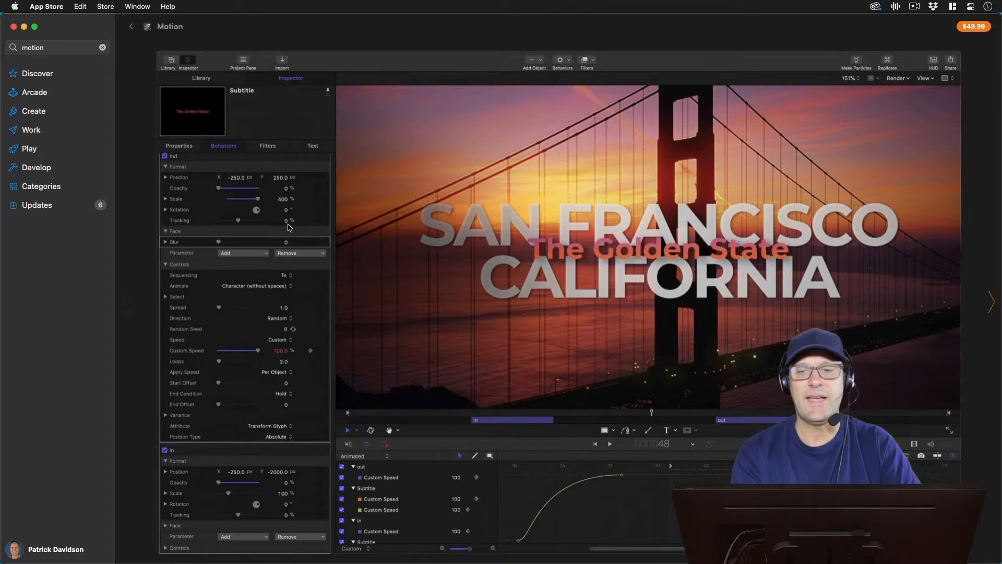
pyautogui.moveTo(281, 231)
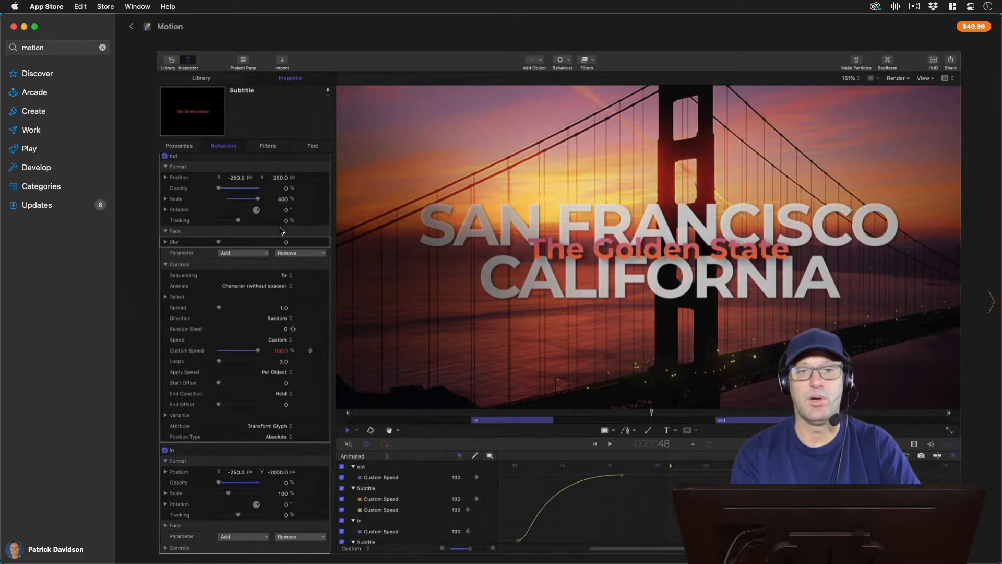
pyautogui.moveTo(384, 214)
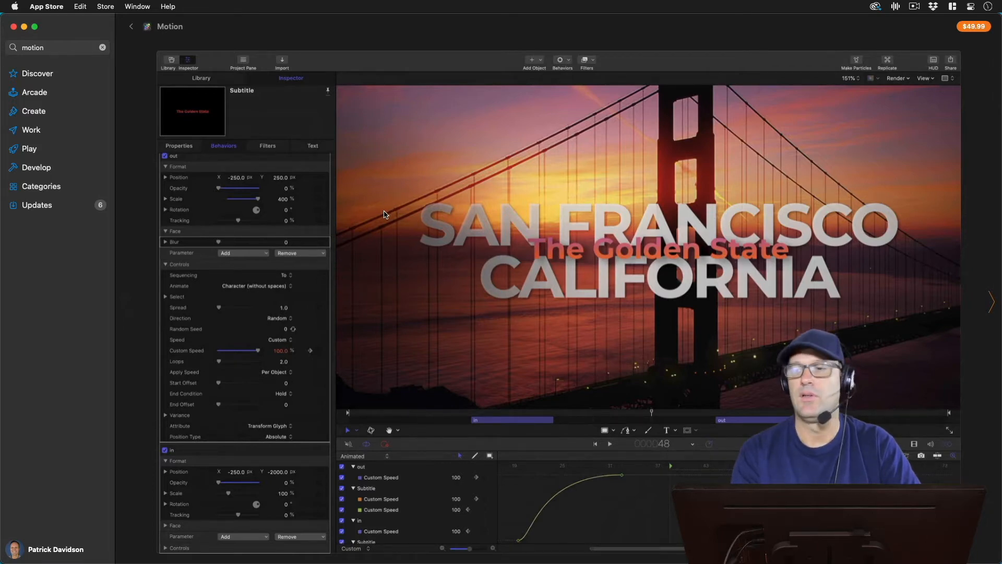
pyautogui.moveTo(990, 306)
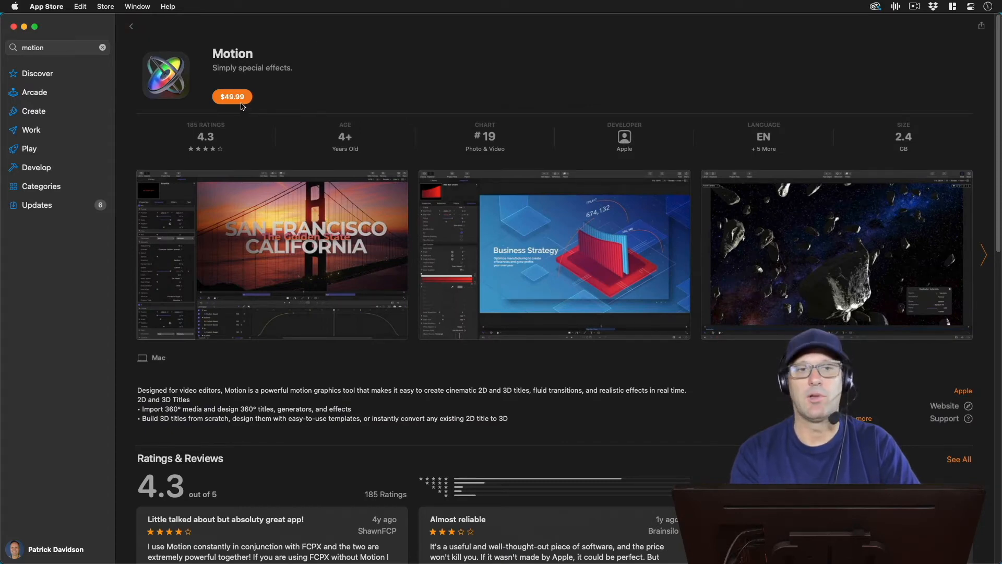
# Step: Buy Motion for $49.99 to start its download
pyautogui.click(232, 97)
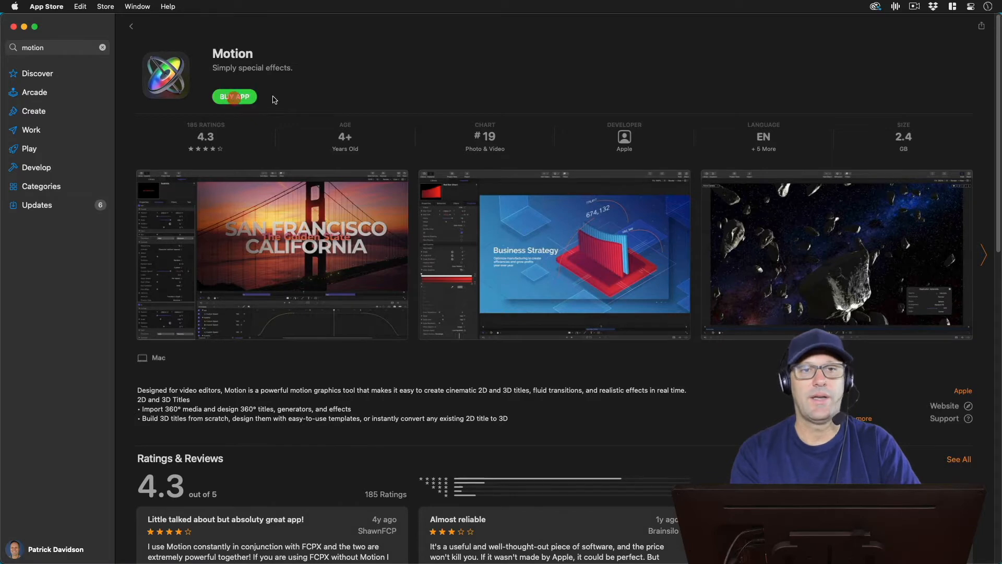
pyautogui.click(234, 97)
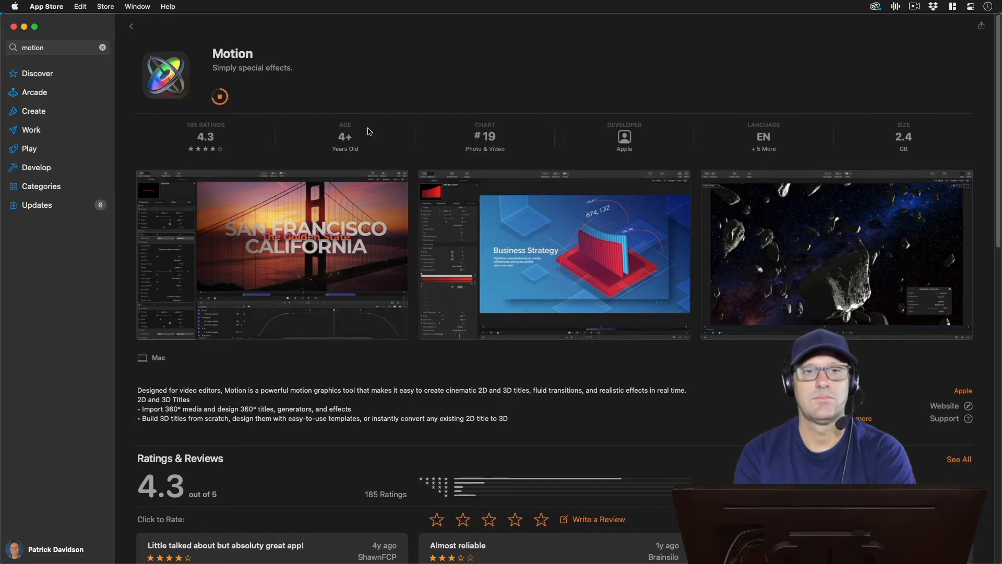
# Step: Scroll to Motion's ratings and reviews while the download progresses
pyautogui.scroll(-3)
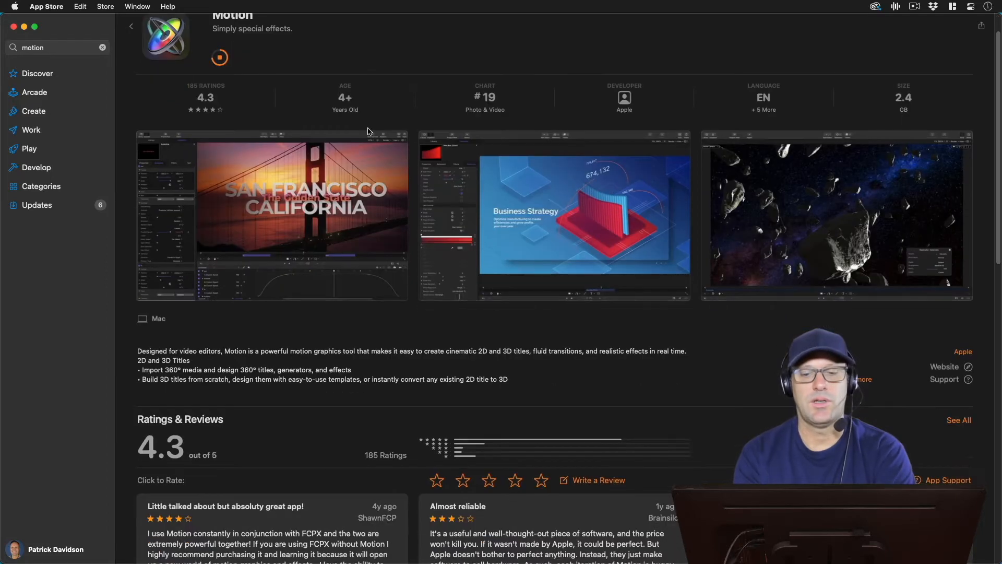
pyautogui.scroll(-3)
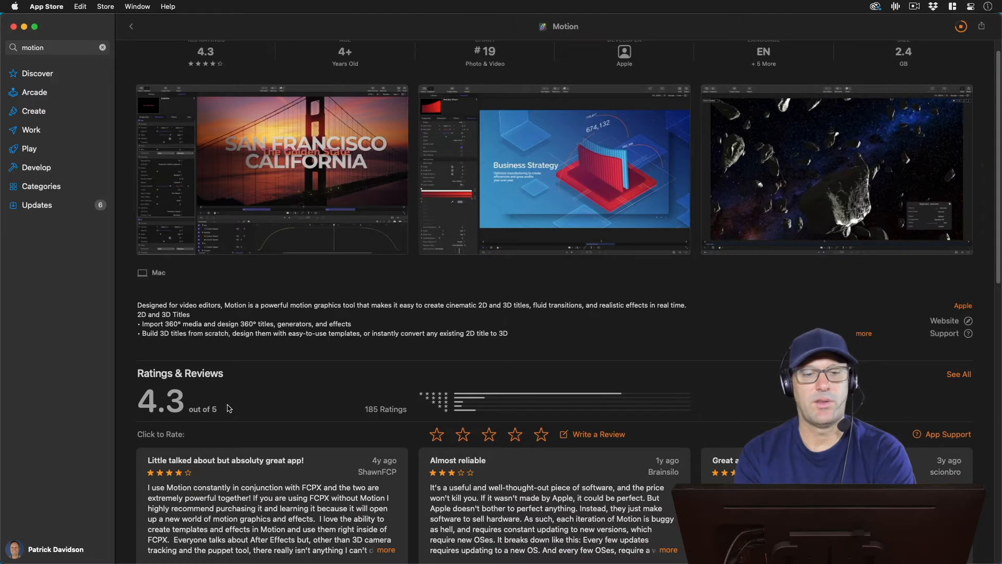
pyautogui.moveTo(448, 393)
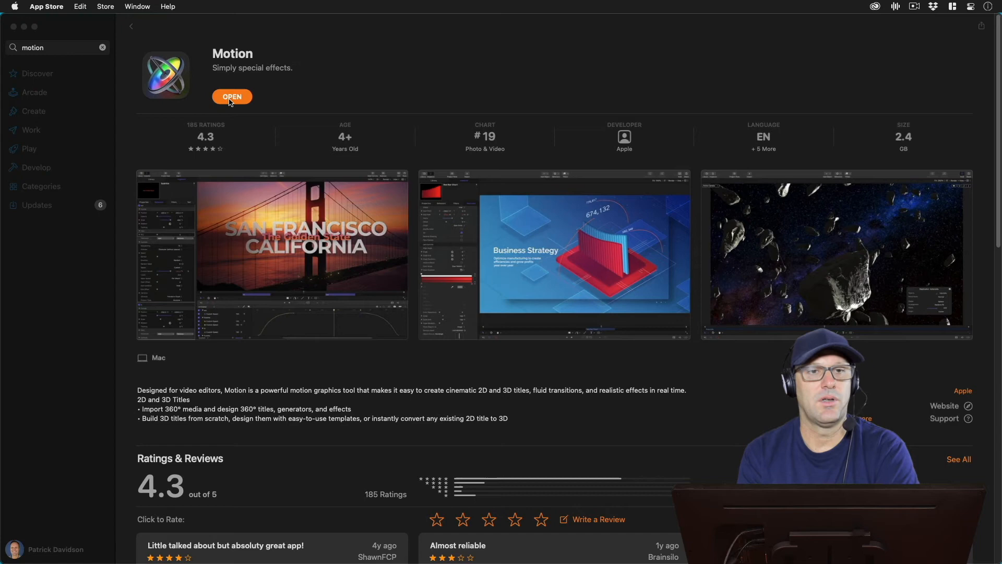
# Step: Launch the installed Motion and continue past What's New to the Project Browser
pyautogui.click(232, 97)
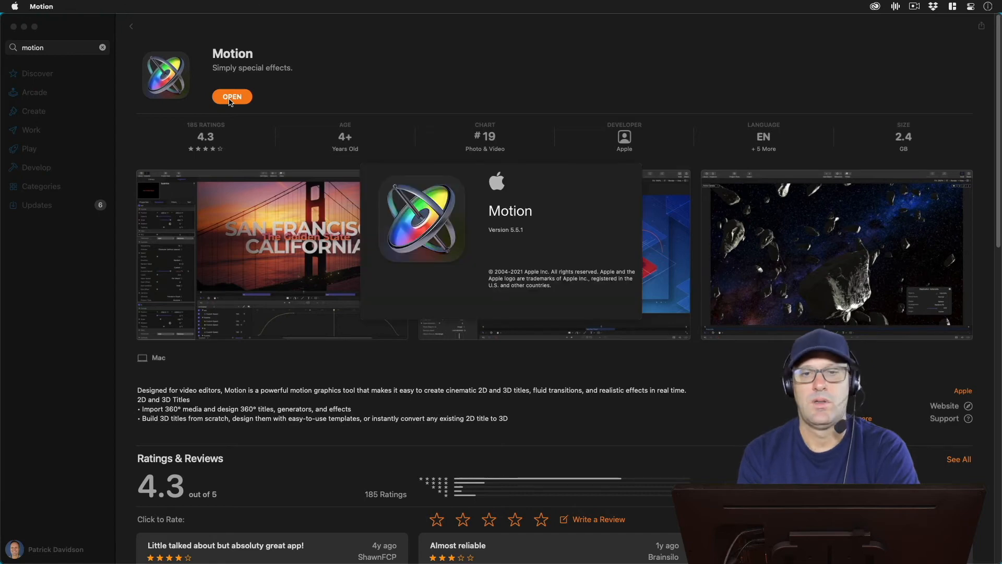
pyautogui.click(231, 96)
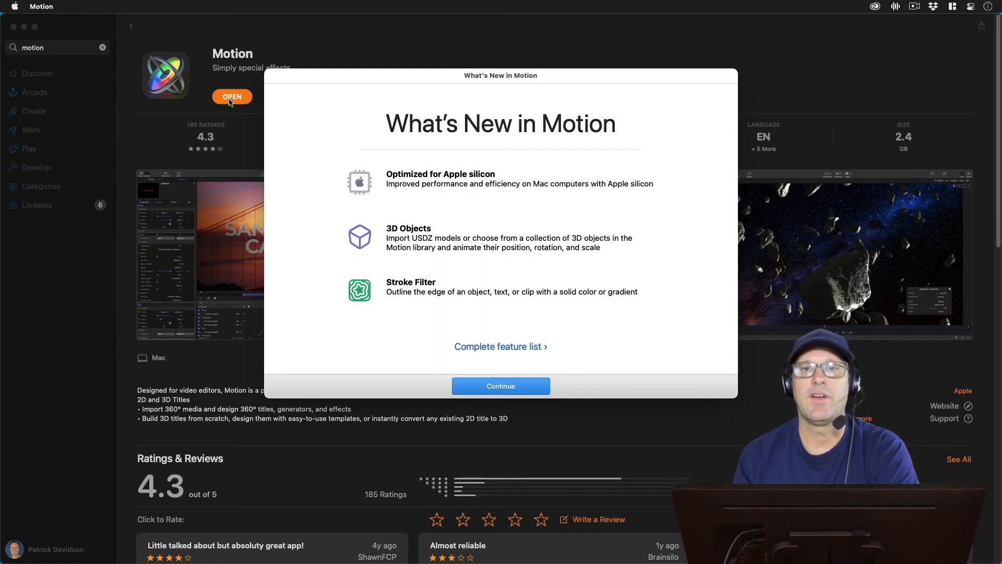
pyautogui.moveTo(320, 162)
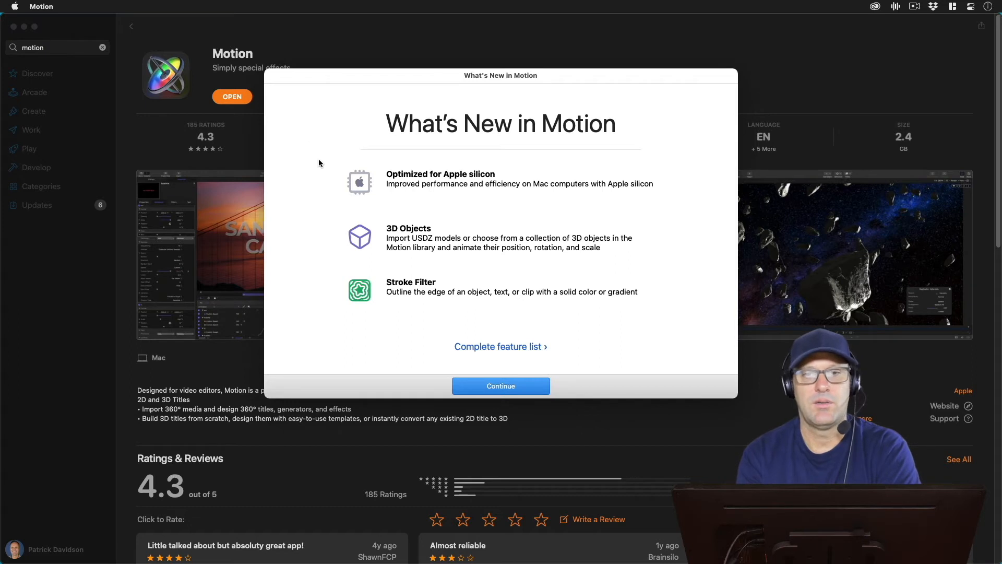
pyautogui.moveTo(491, 218)
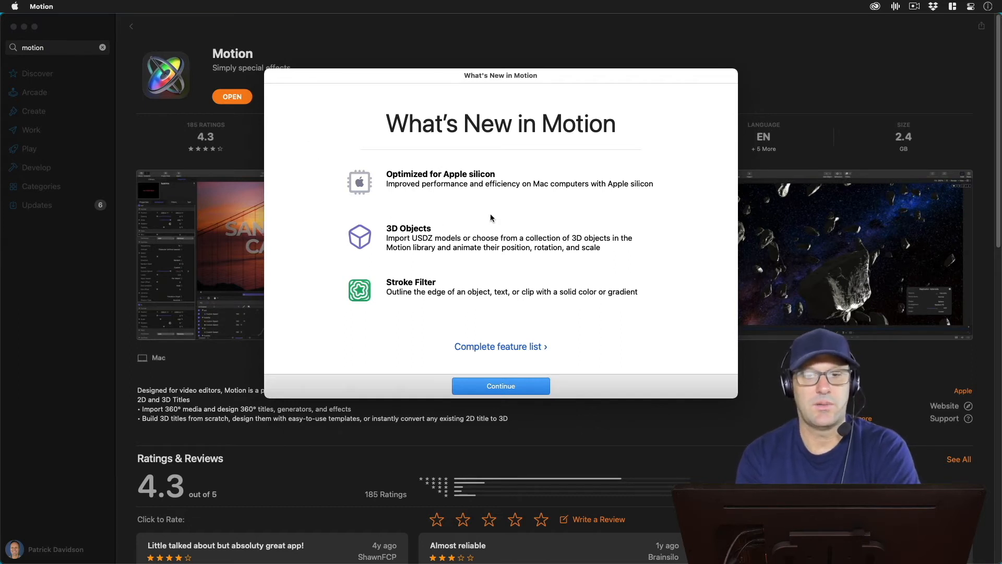
pyautogui.moveTo(518, 353)
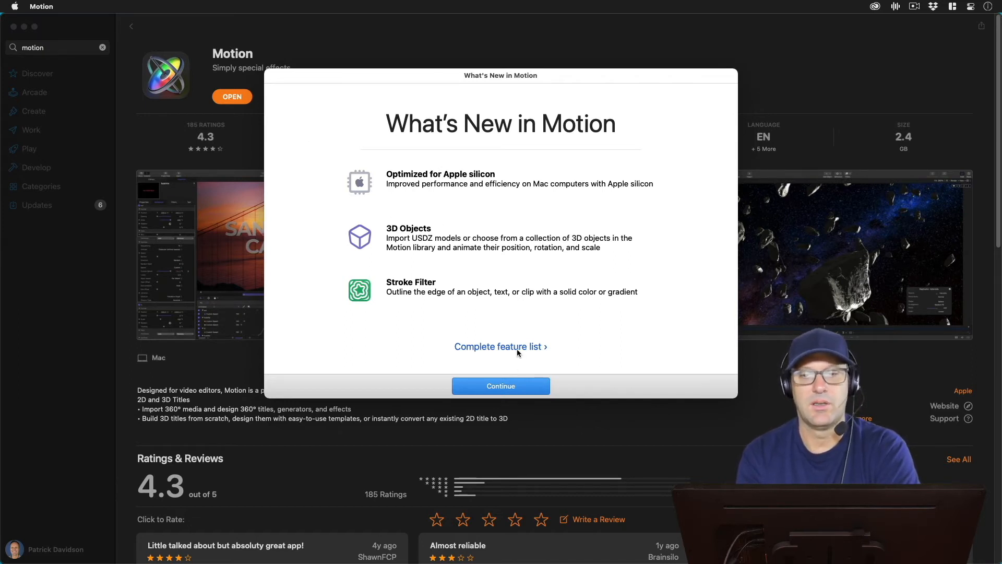
pyautogui.moveTo(600, 349)
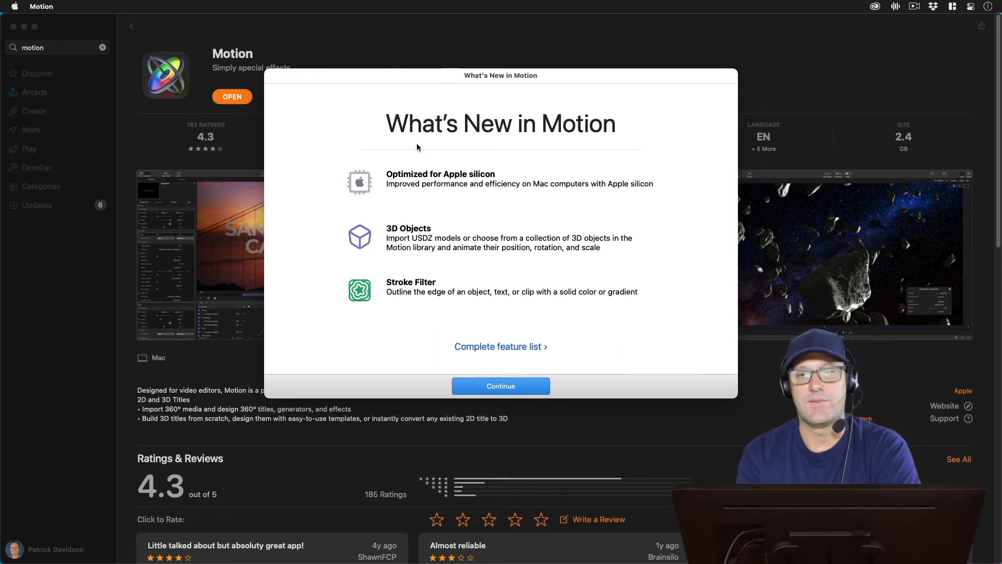
pyautogui.moveTo(519, 293)
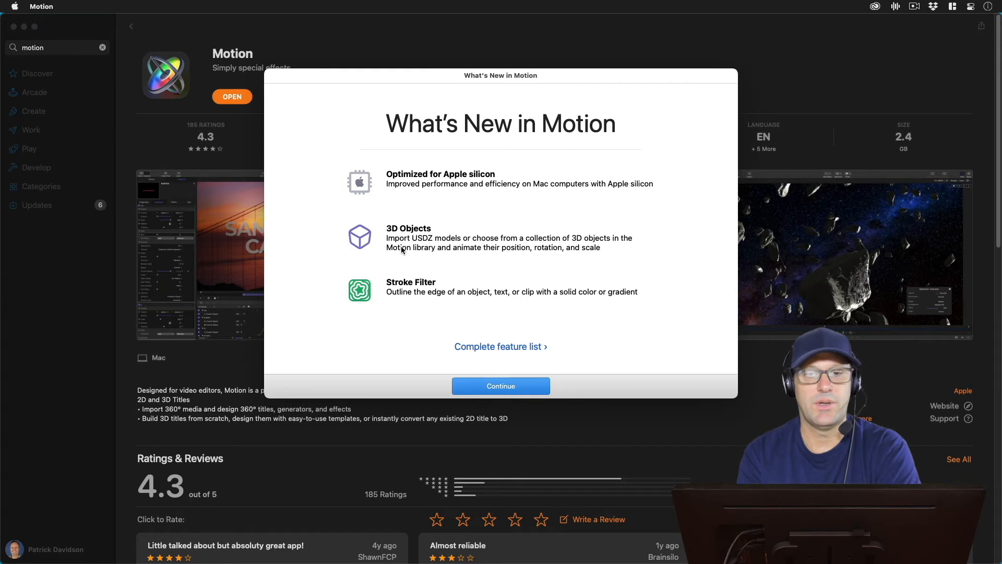
pyautogui.moveTo(422, 302)
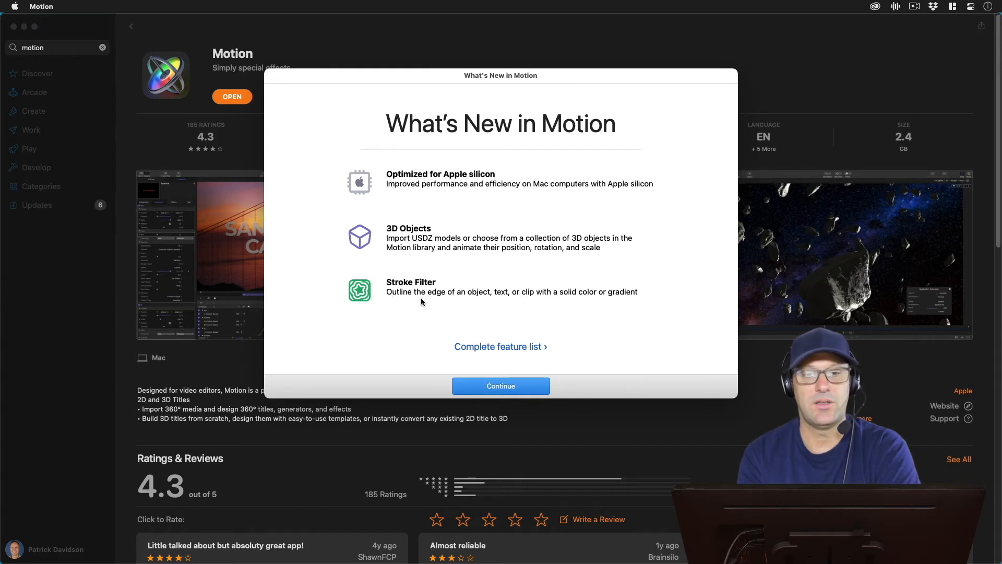
pyautogui.moveTo(426, 284)
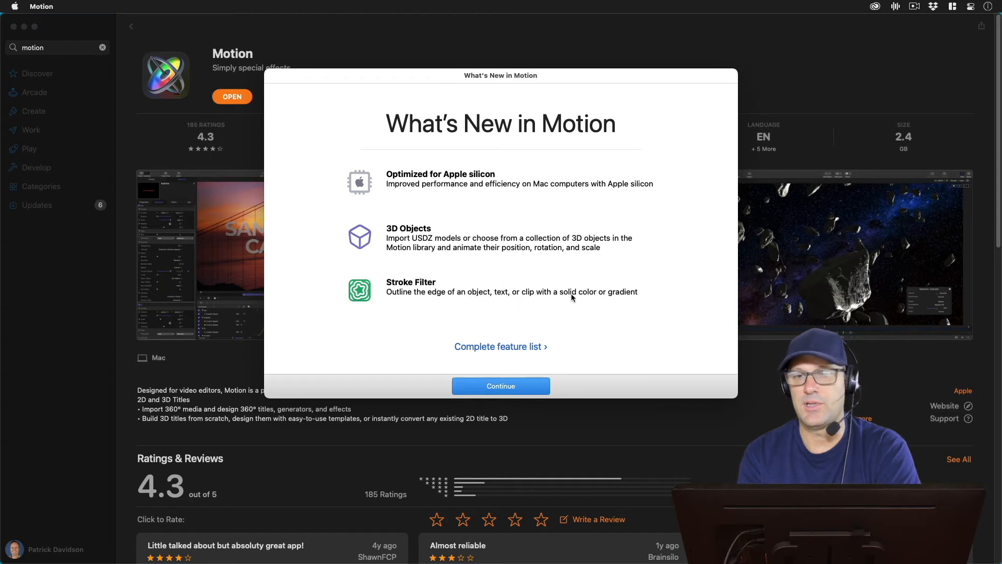
pyautogui.moveTo(633, 298)
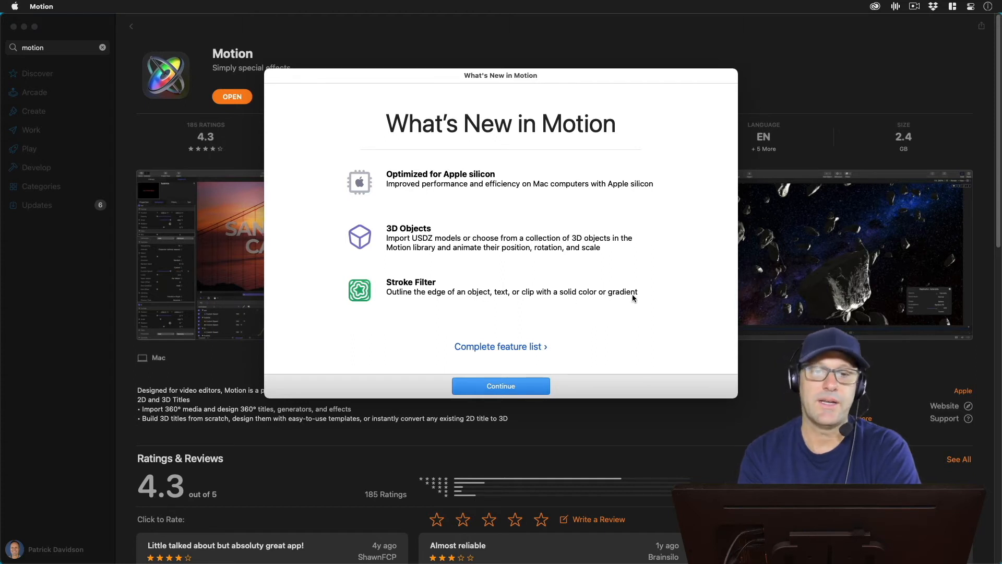
pyautogui.moveTo(506, 335)
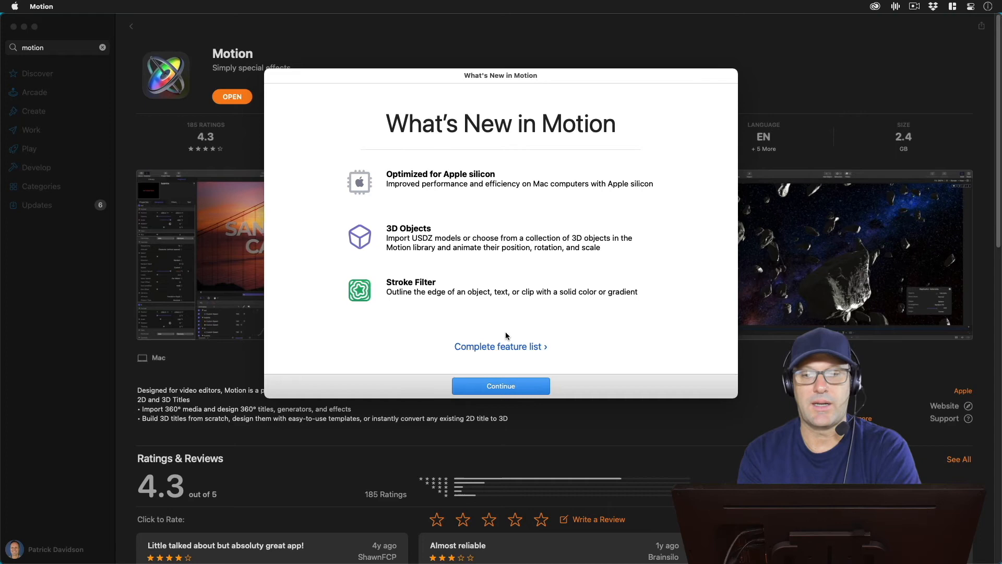
pyautogui.click(501, 386)
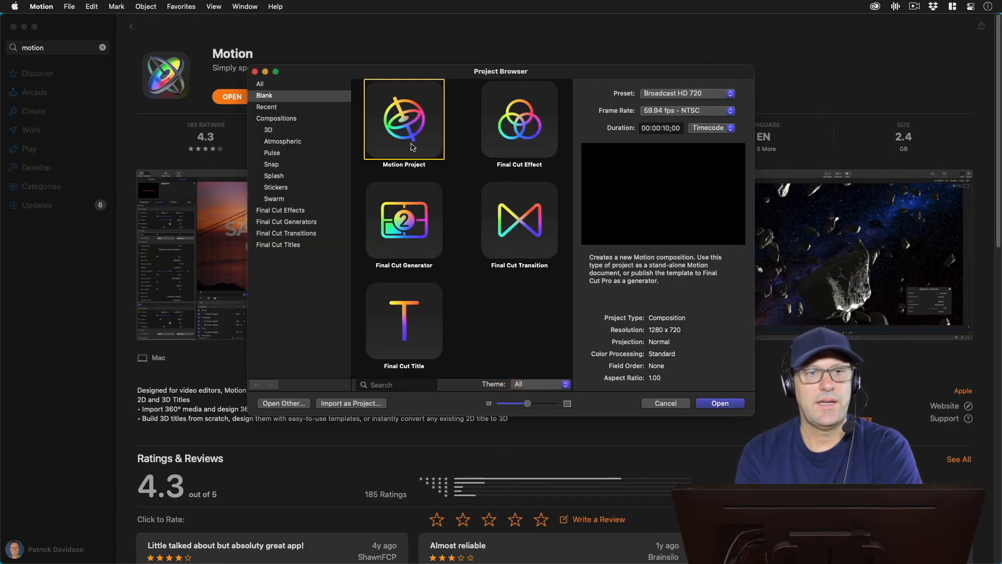
pyautogui.moveTo(309, 114)
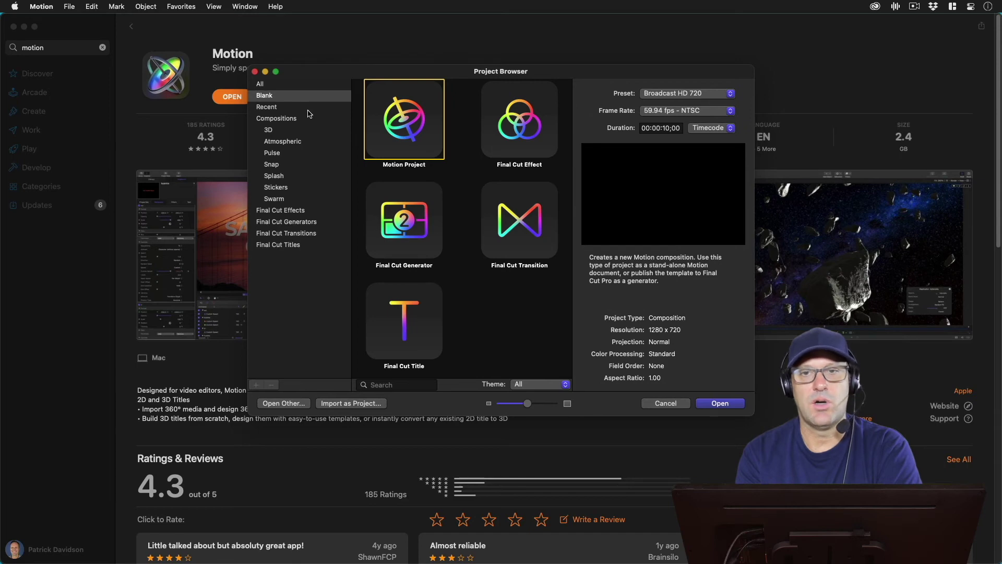
pyautogui.moveTo(479, 360)
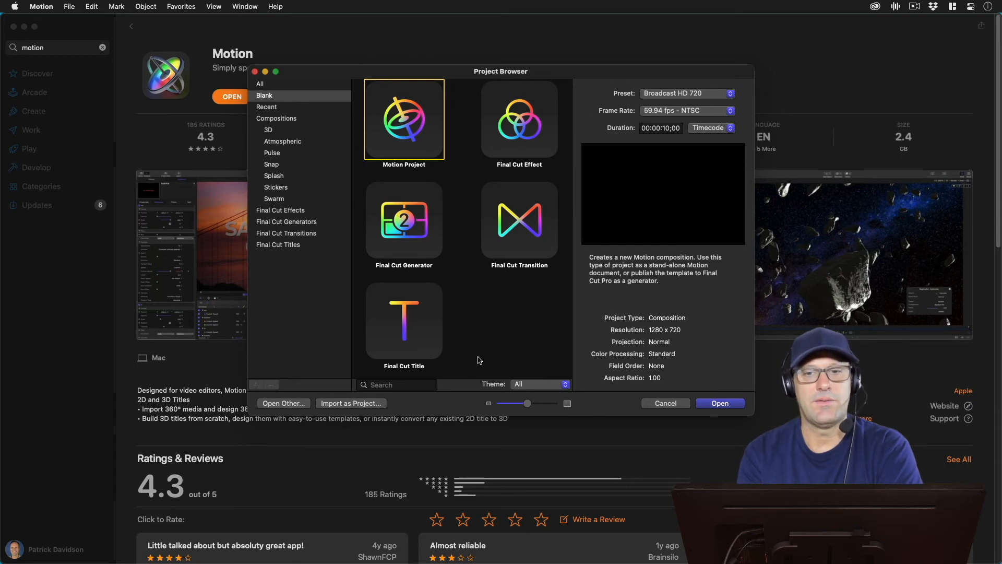
pyautogui.moveTo(449, 271)
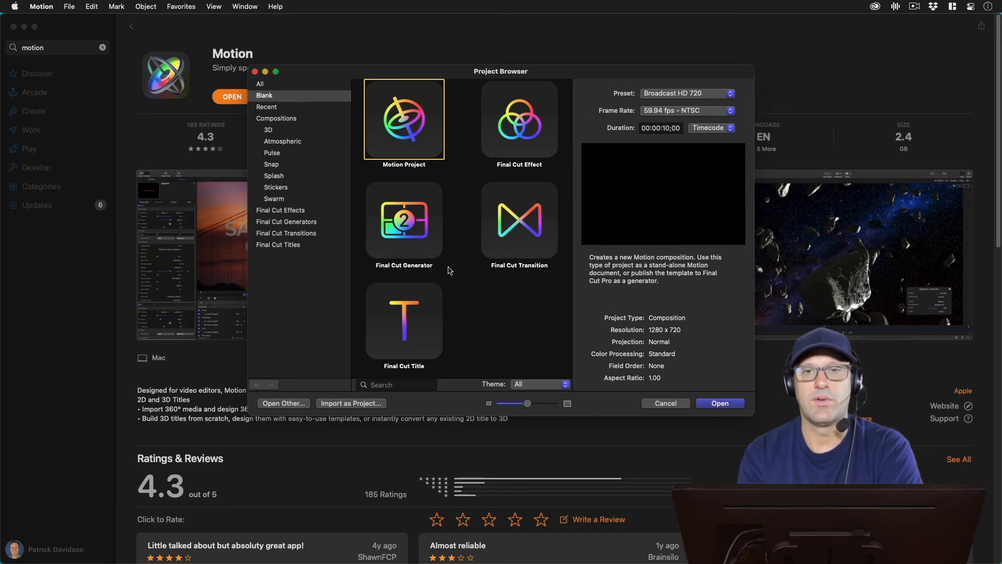
pyautogui.moveTo(440, 332)
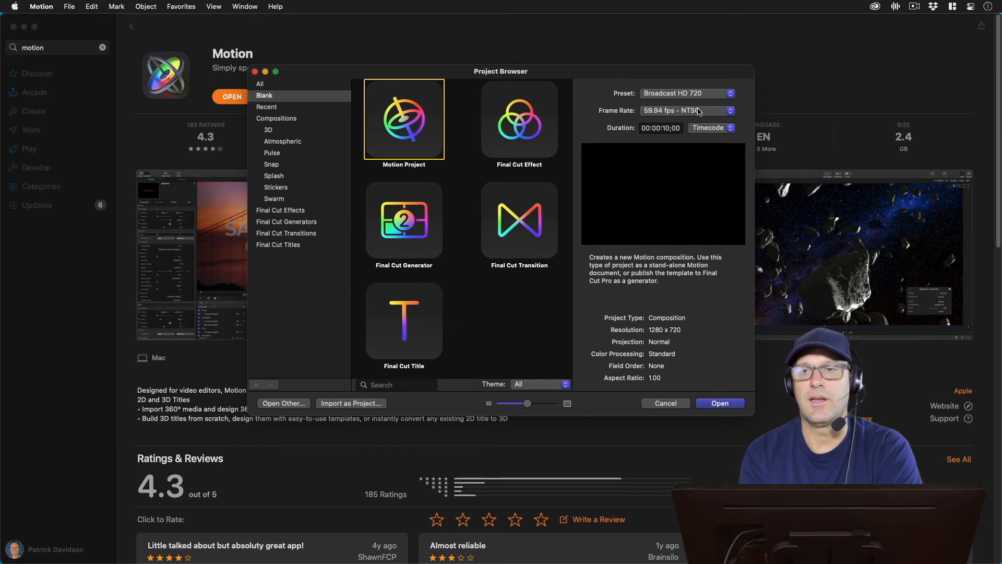
pyautogui.click(687, 93)
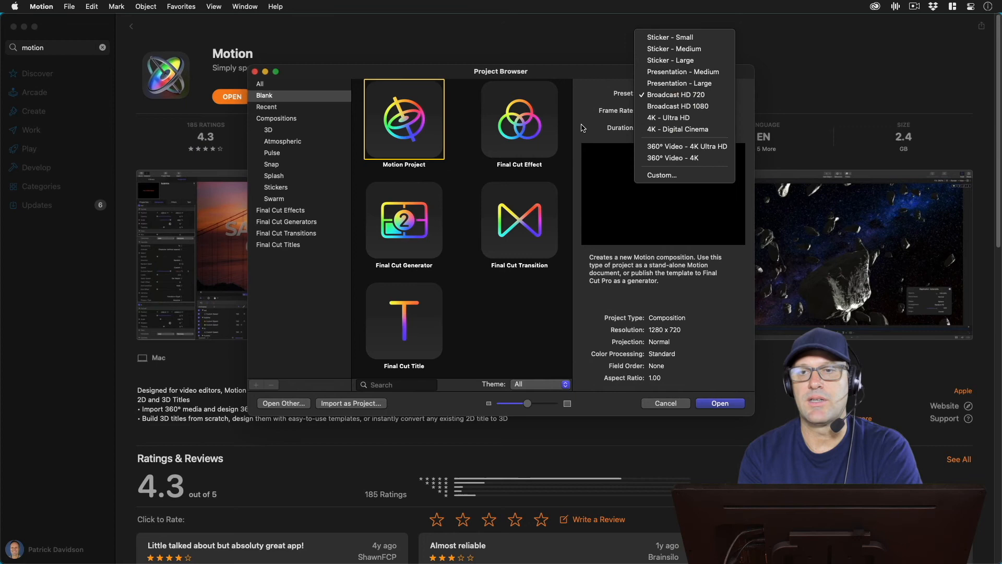
pyautogui.click(660, 111)
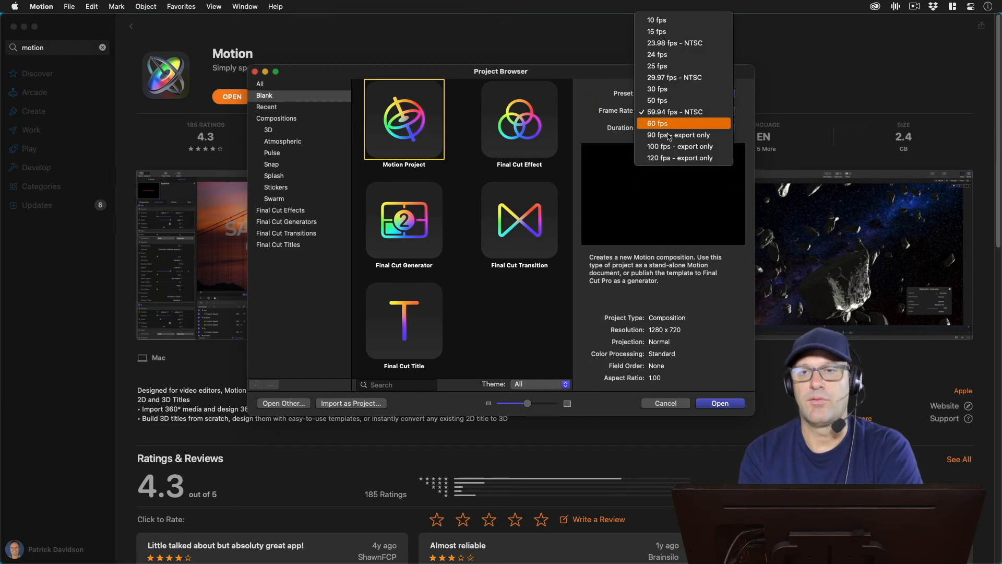
pyautogui.click(672, 112)
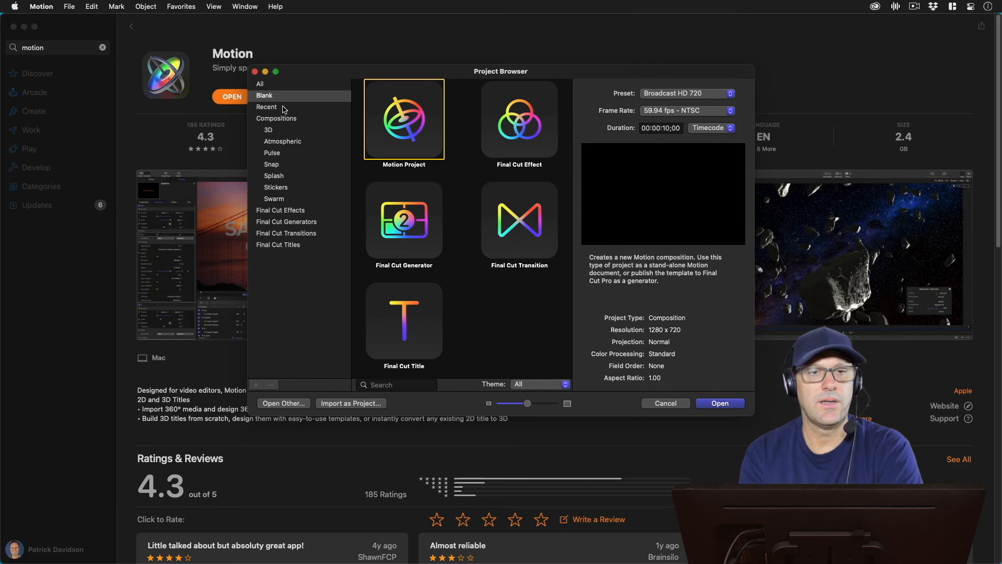
pyautogui.moveTo(302, 213)
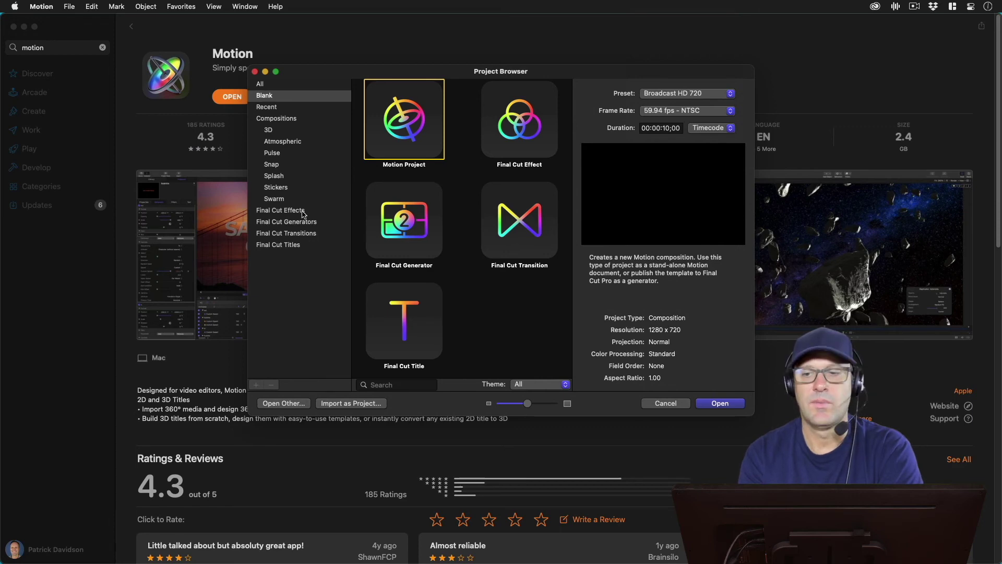
pyautogui.moveTo(285, 112)
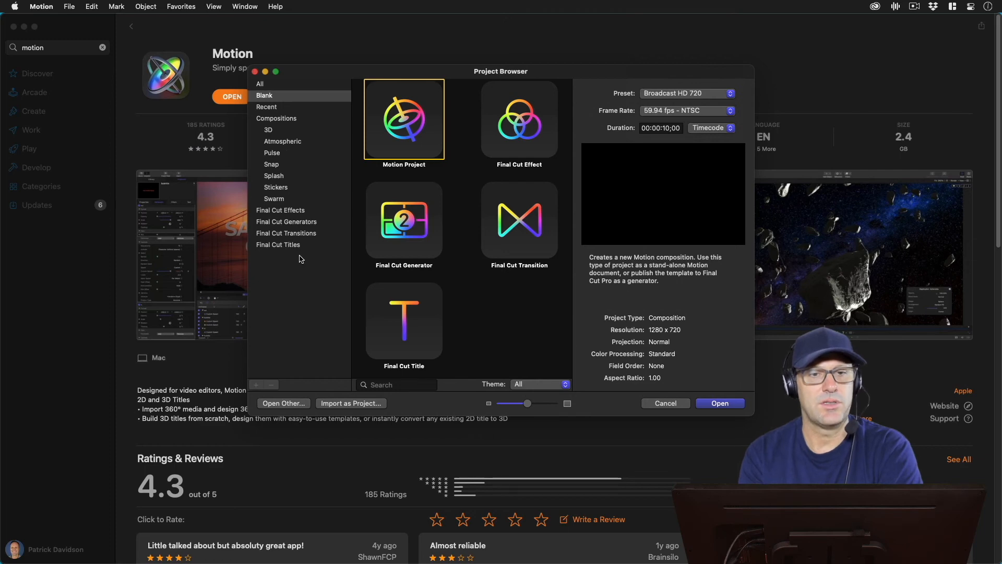
pyautogui.moveTo(309, 251)
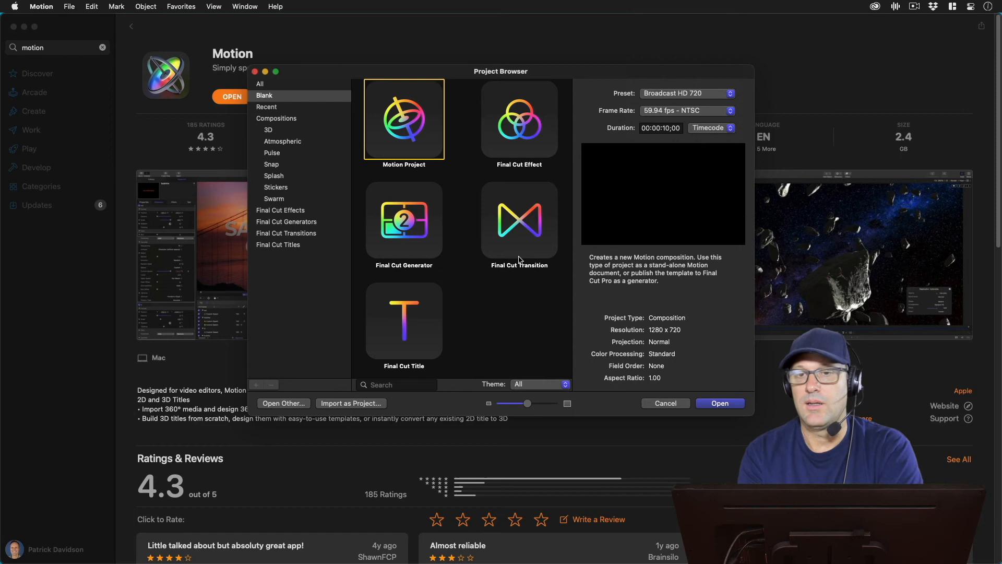
pyautogui.moveTo(428, 155)
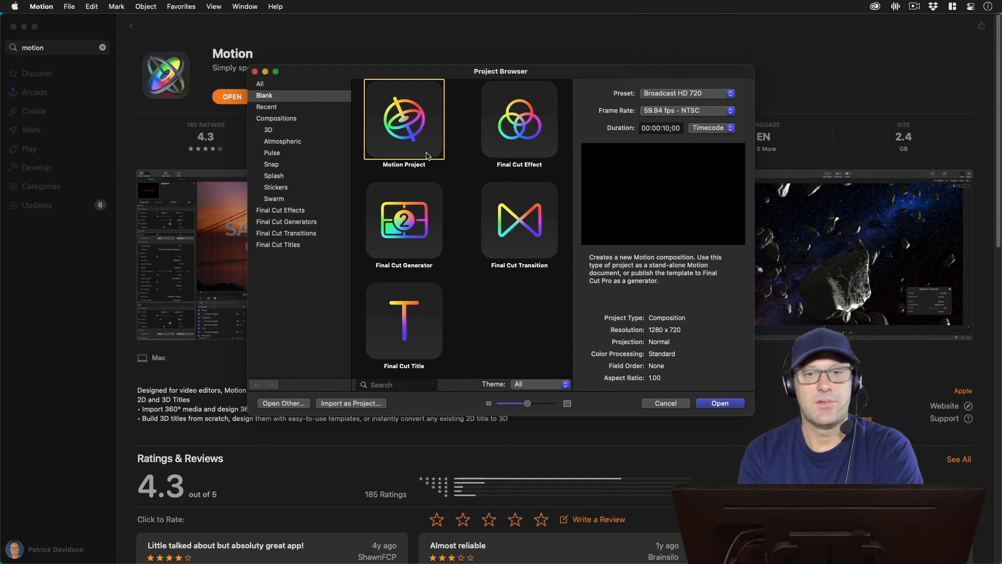
# Step: Open a new blank project with the Broadcast HD 1080 preset at 30 fps
pyautogui.click(684, 93)
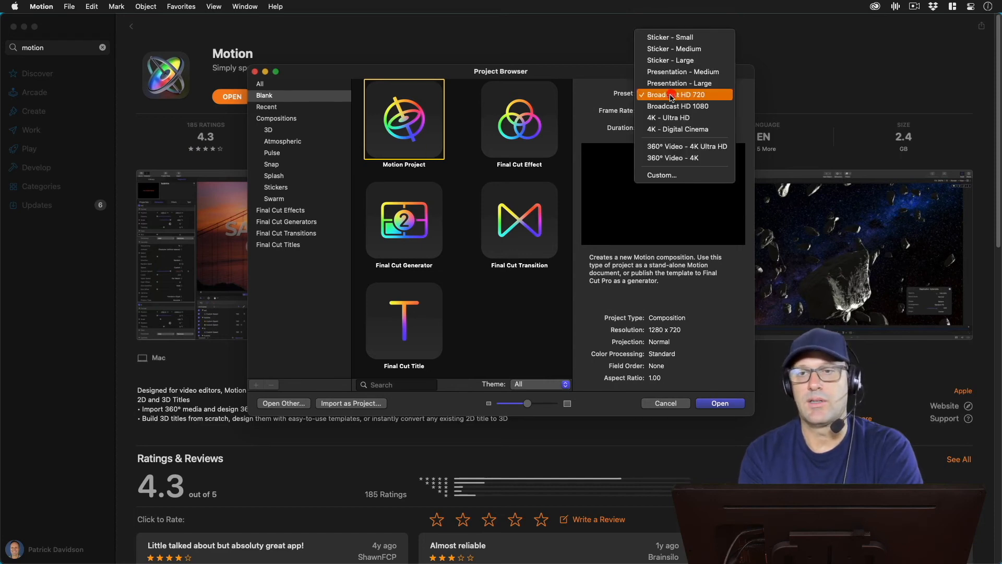
pyautogui.click(677, 106)
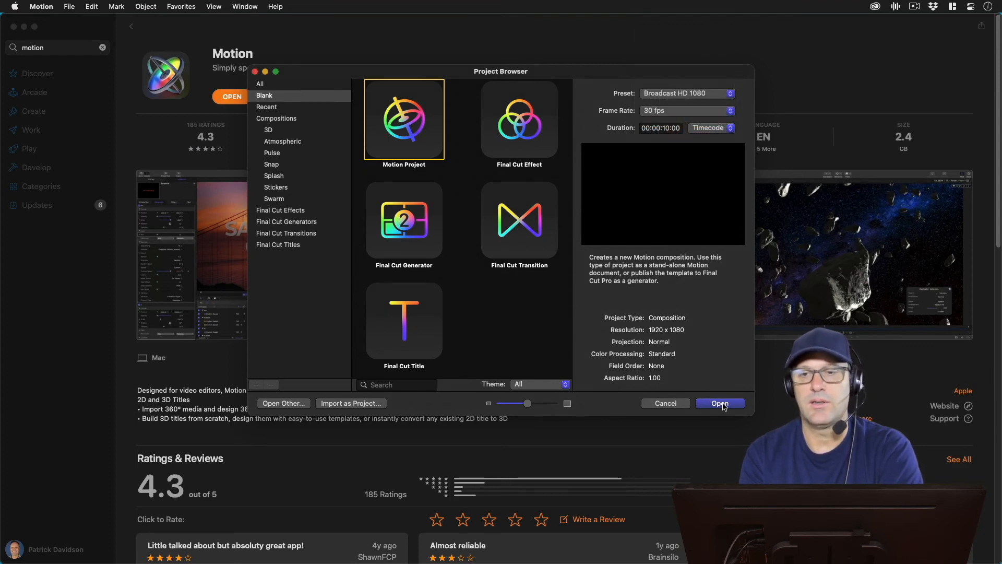
pyautogui.click(720, 403)
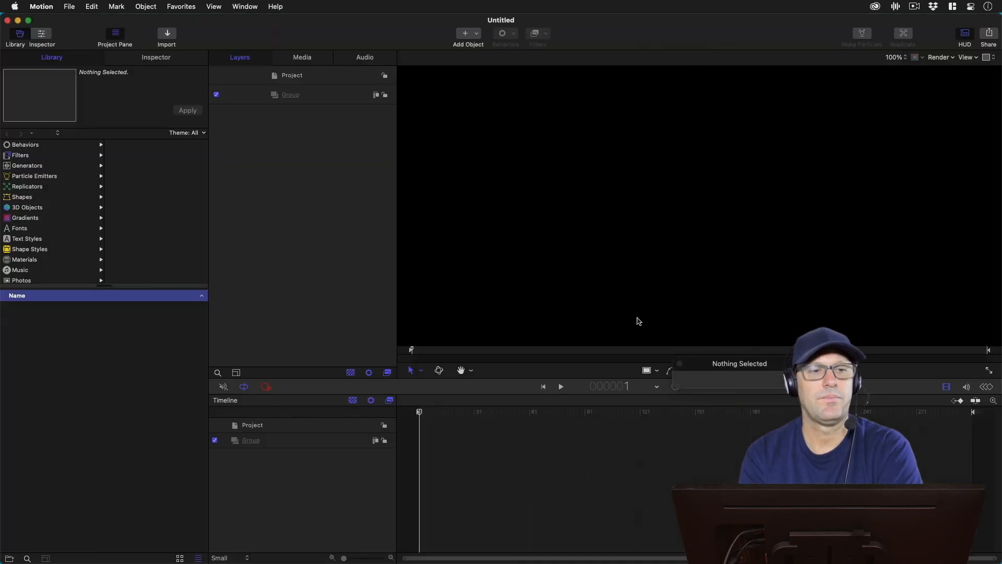
pyautogui.moveTo(561, 257)
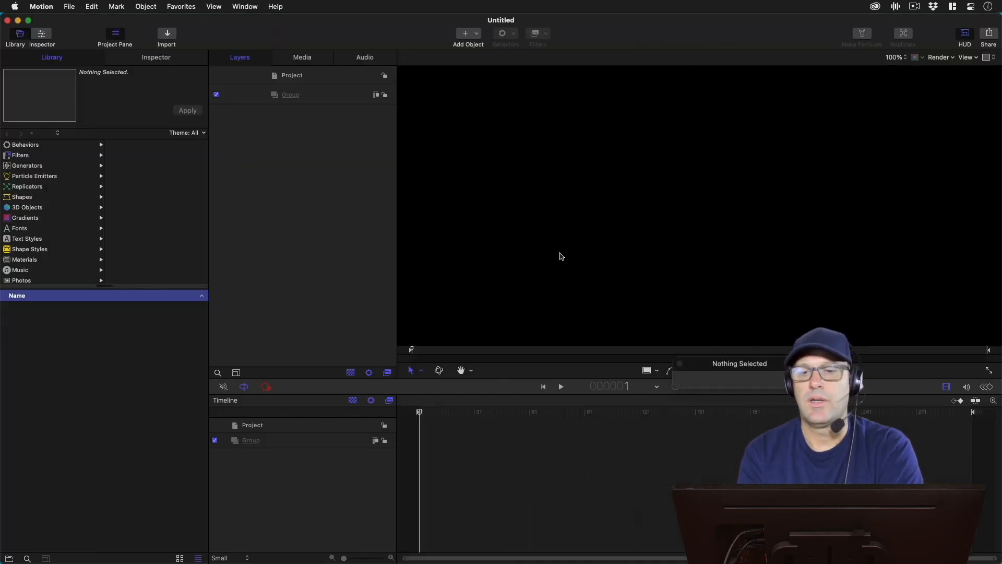
pyautogui.moveTo(278, 222)
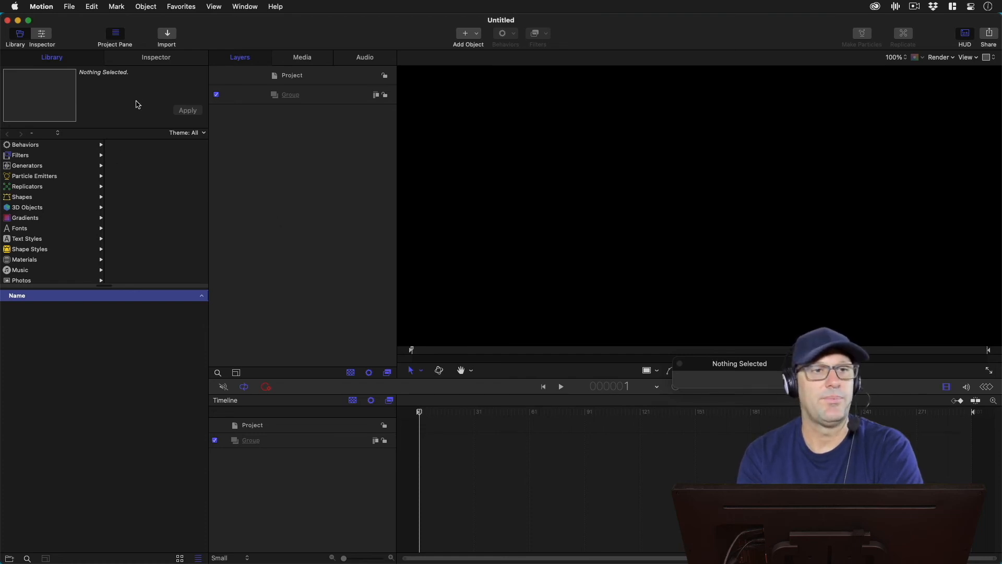
pyautogui.moveTo(63, 430)
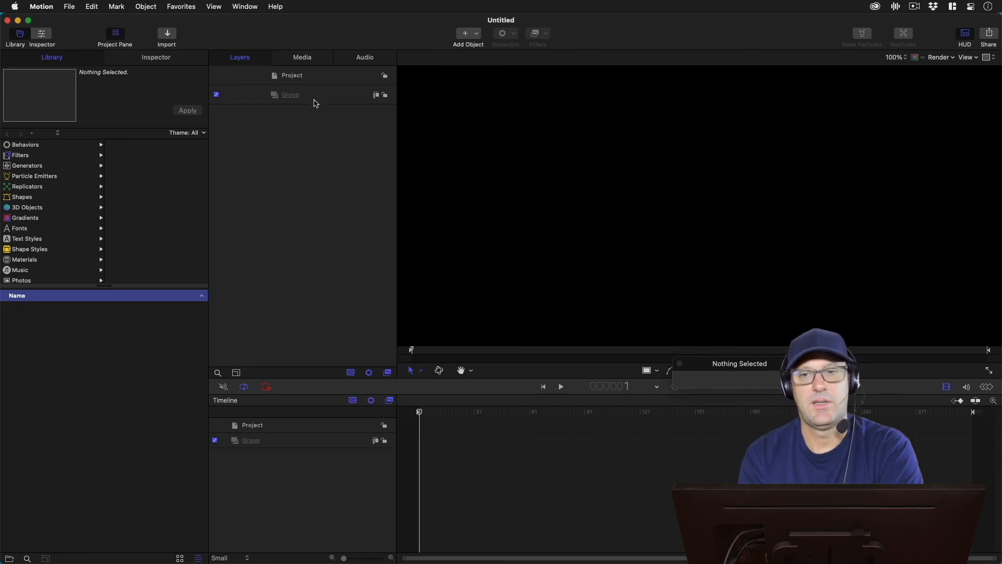
pyautogui.moveTo(285, 32)
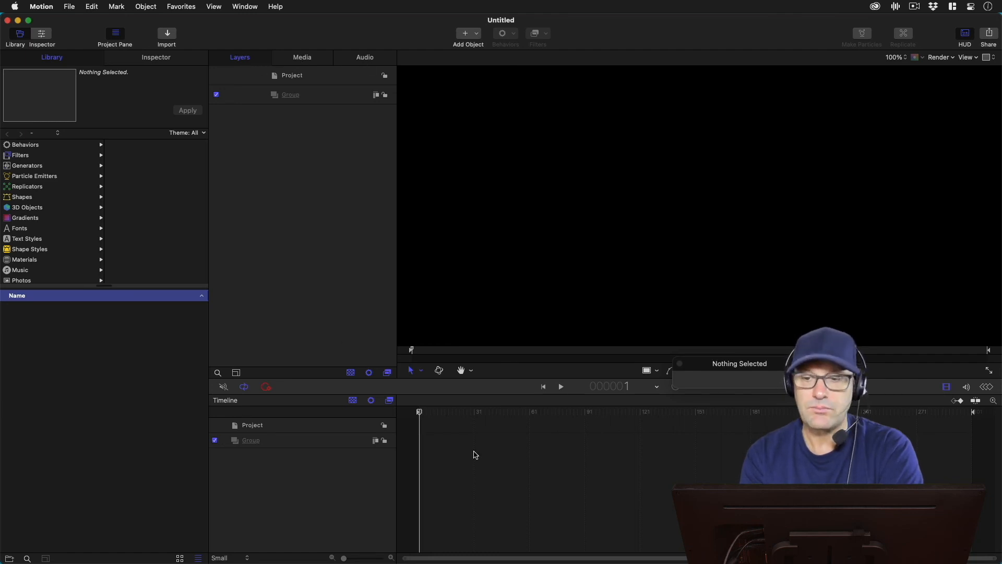
pyautogui.moveTo(656, 447)
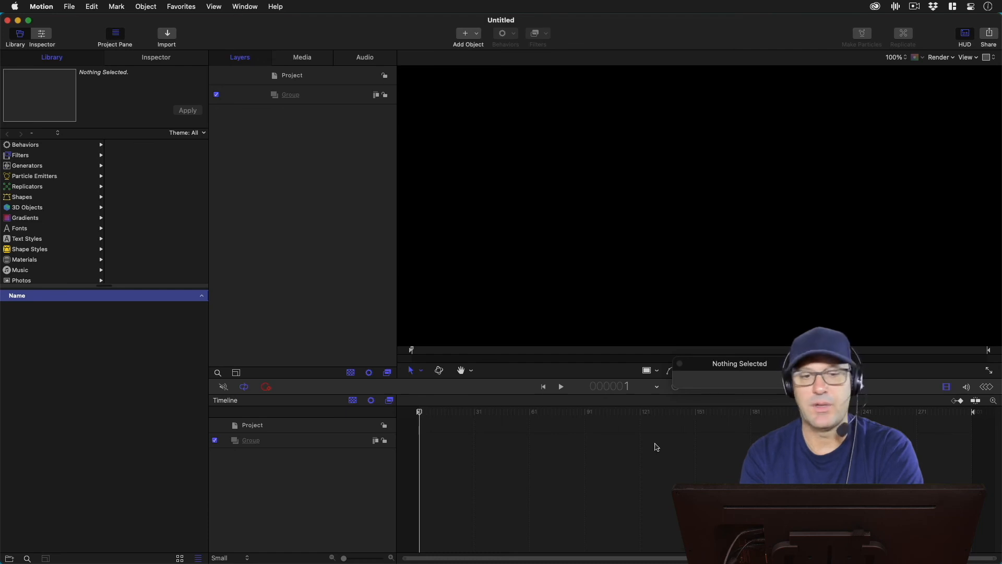
pyautogui.moveTo(704, 316)
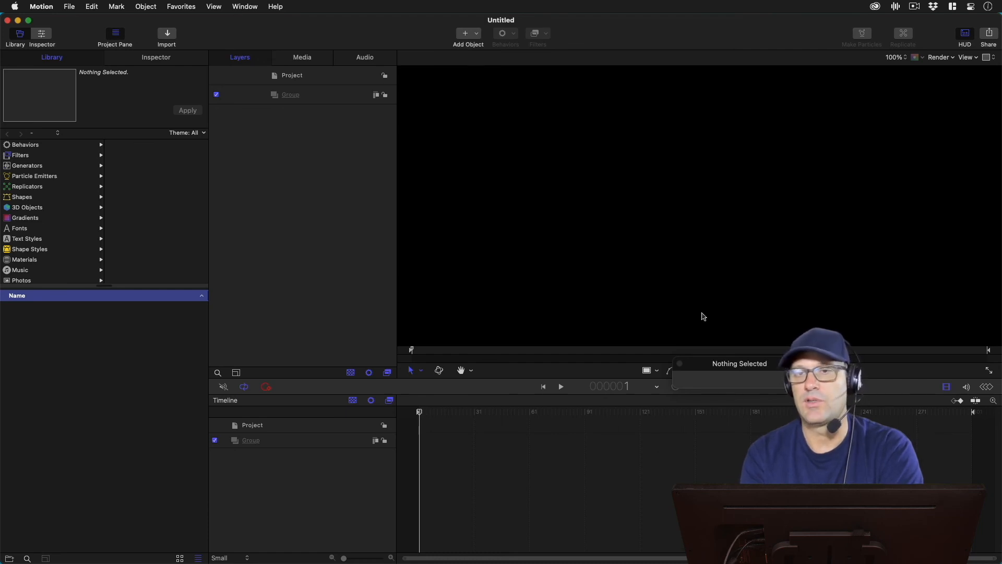
pyautogui.moveTo(868, 196)
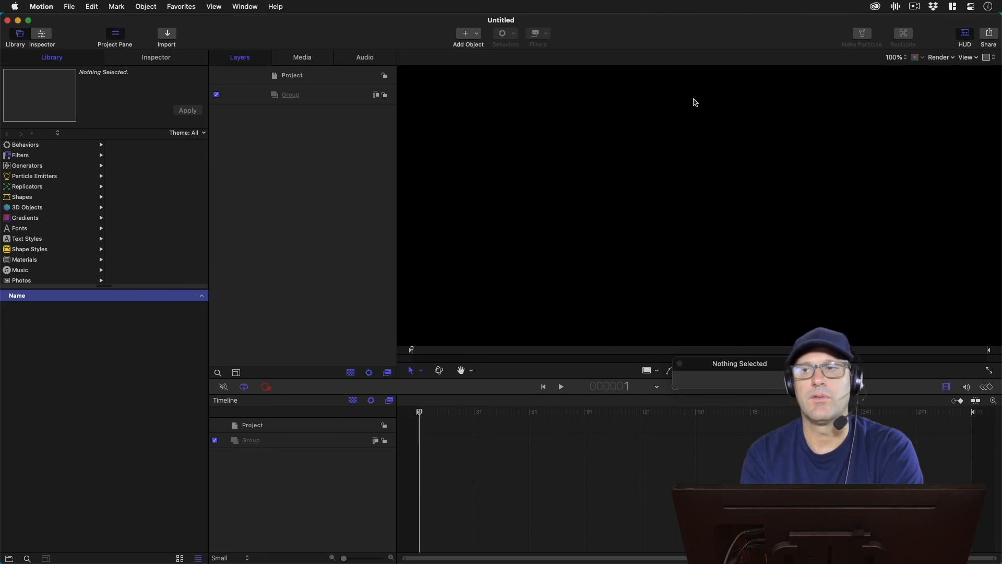
pyautogui.moveTo(598, 168)
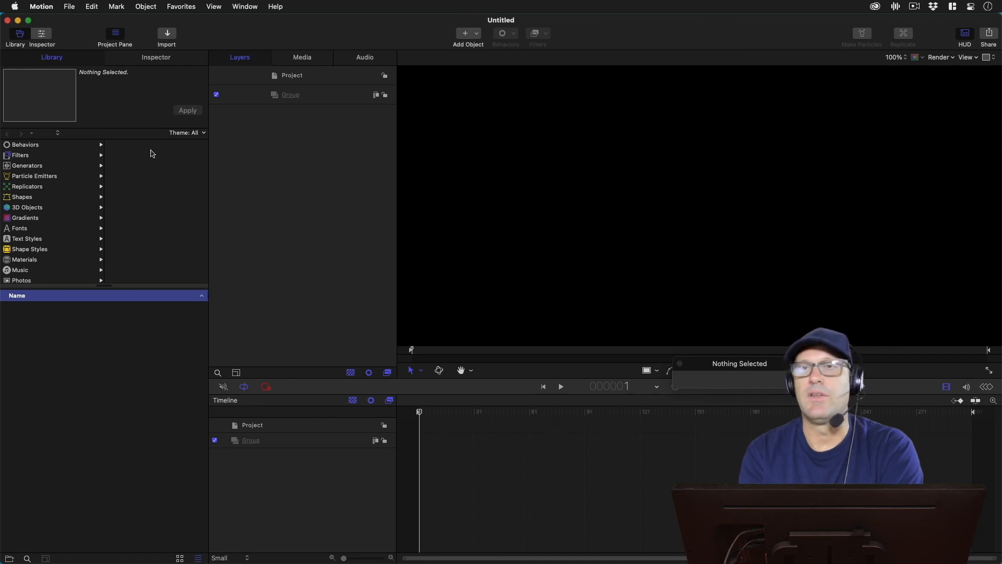
pyautogui.moveTo(161, 152)
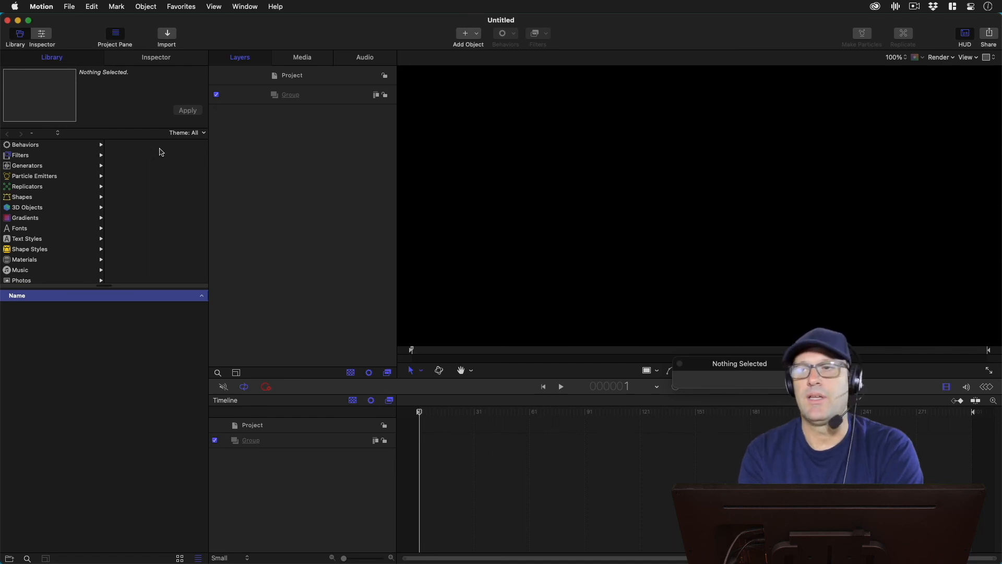